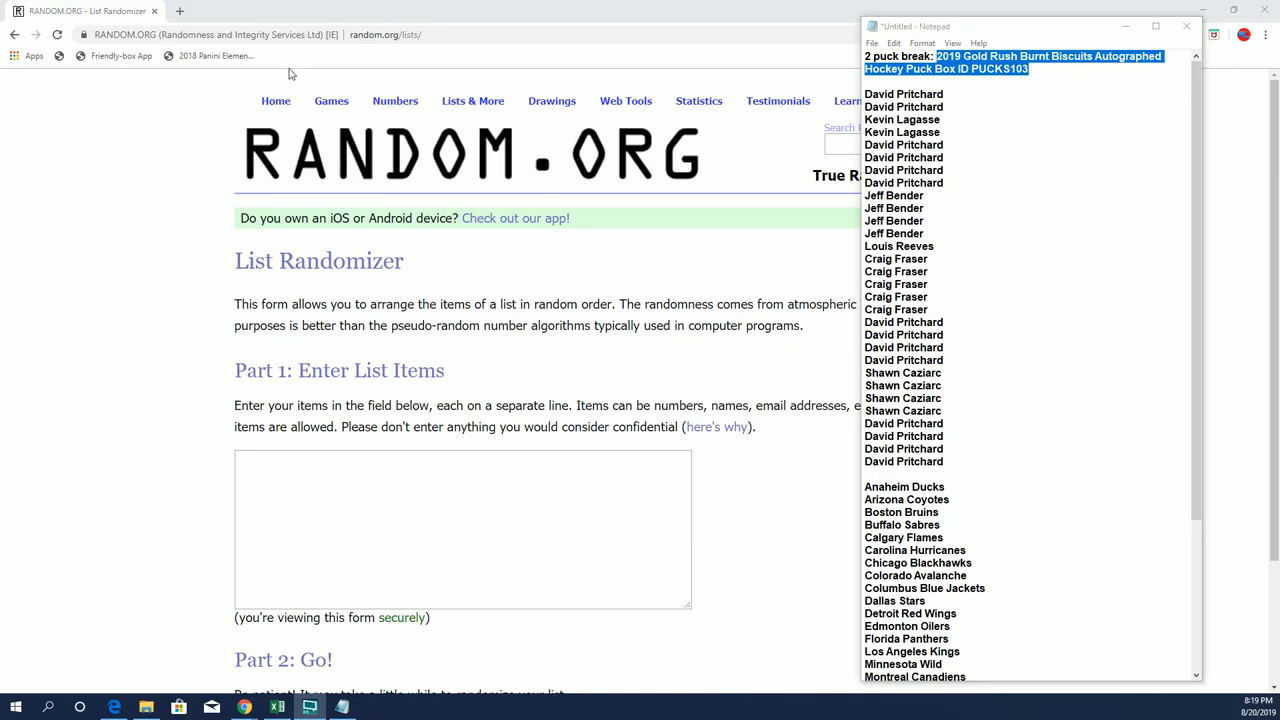
{"action": "mouse_move", "coordinate": [75, 235]}
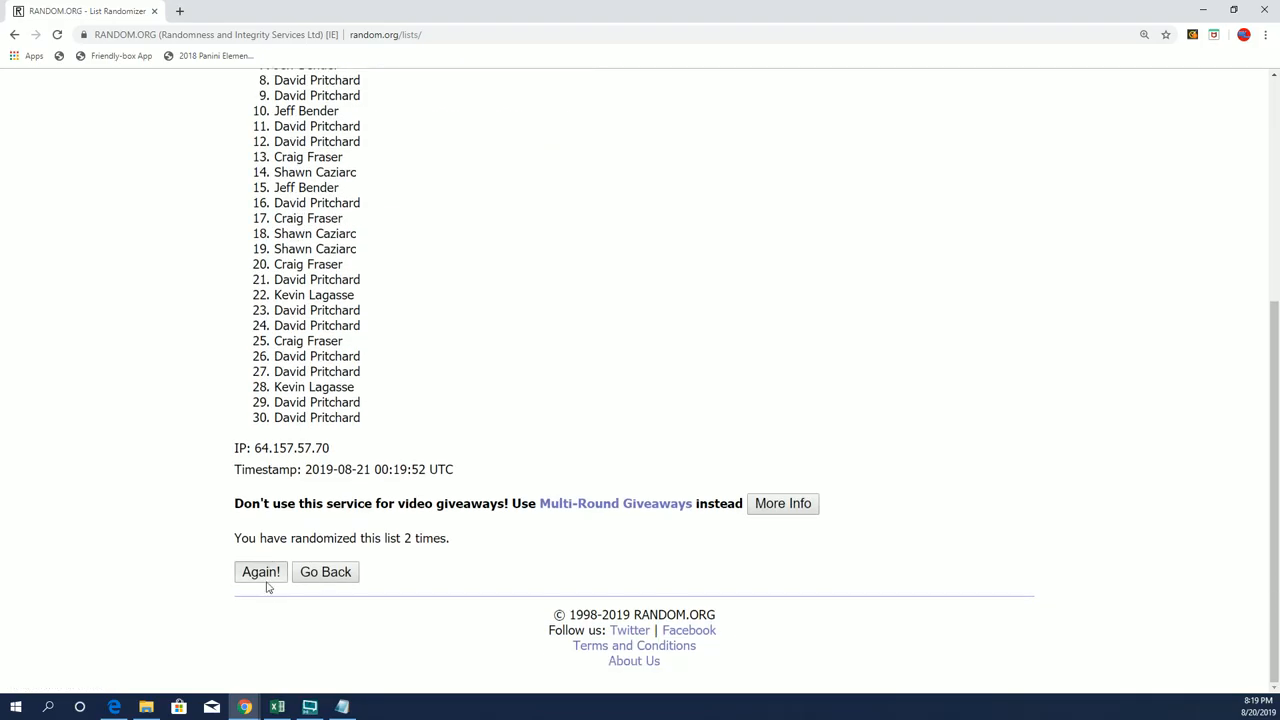
{"action": "left_click", "coordinate": [260, 571]}
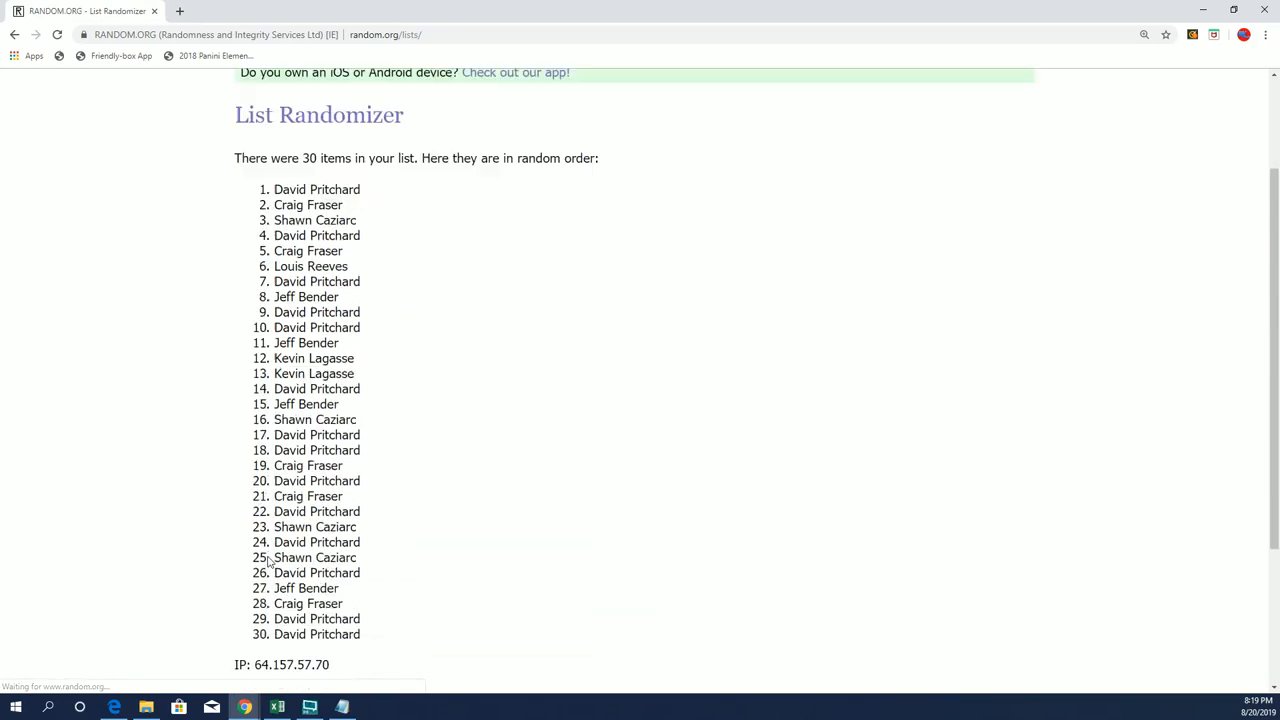
{"action": "left_click", "coordinate": [261, 571]}
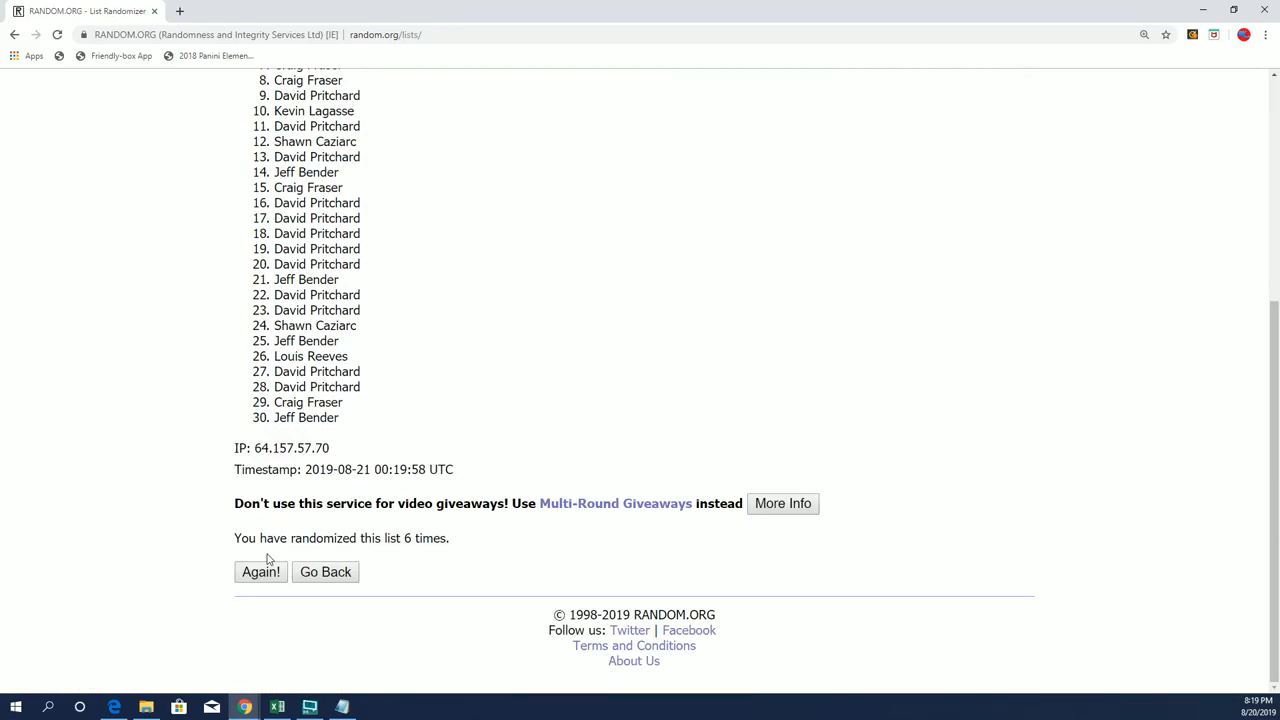
{"action": "left_click", "coordinate": [261, 571]}
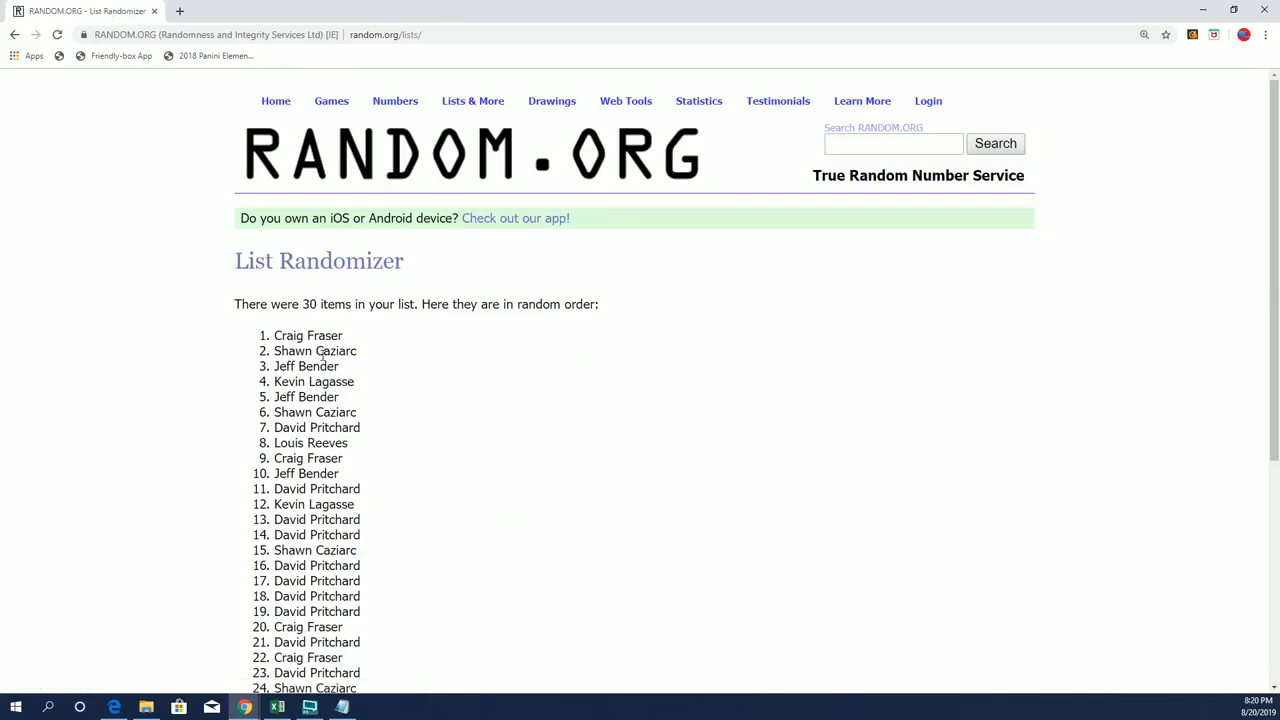